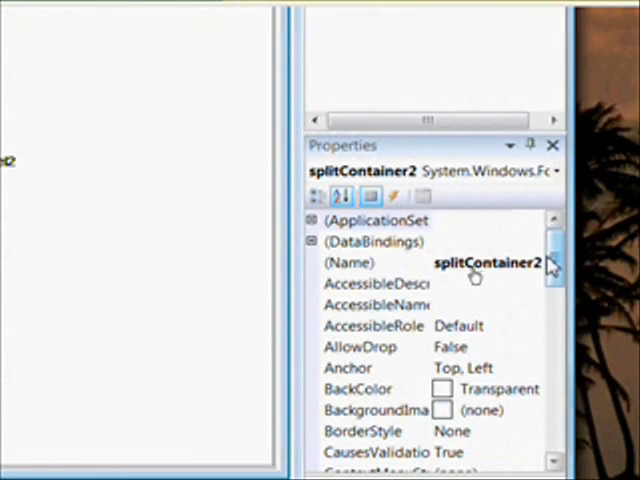
- Set splitContainer2's Orientation property to Horizontal so Panel1 sits above Panel2
scroll(down, 3)
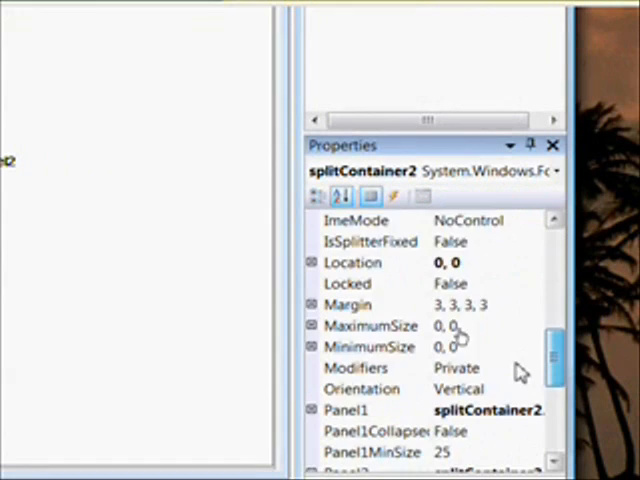
scroll(down, 3)
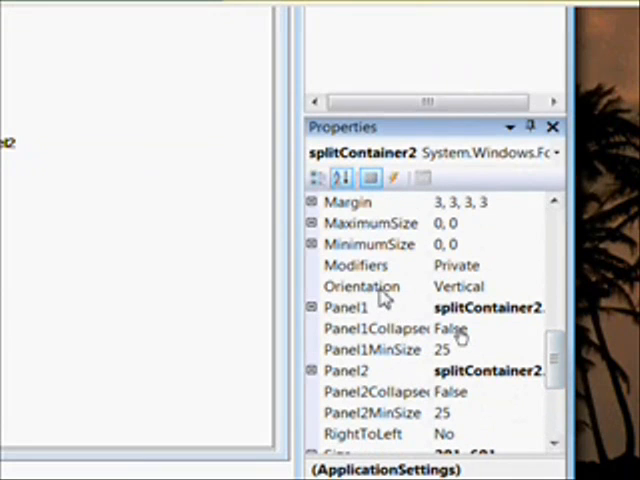
click(364, 286)
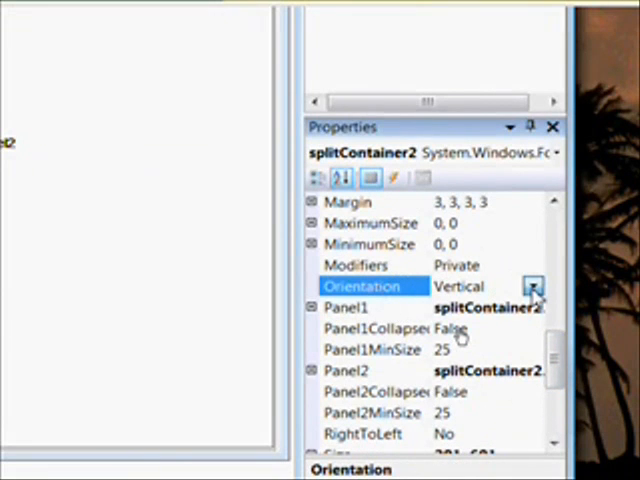
click(532, 286)
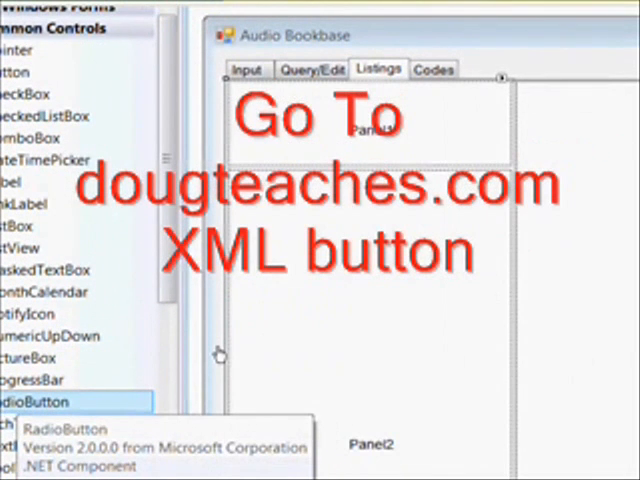
mouse_move(200, 360)
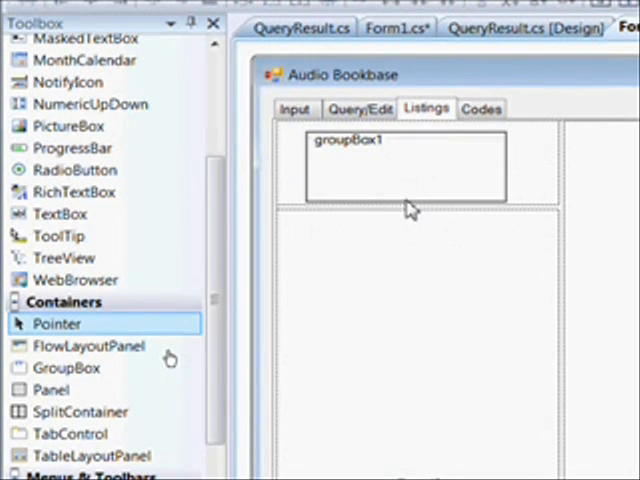
- Place a GroupBox with two RadioButtons, and a CheckBox beside it, in Panel1 of the Listings tab
click(340, 138)
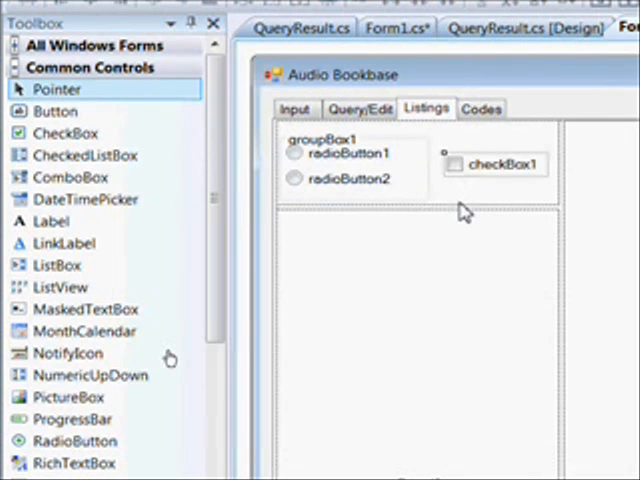
mouse_move(344, 150)
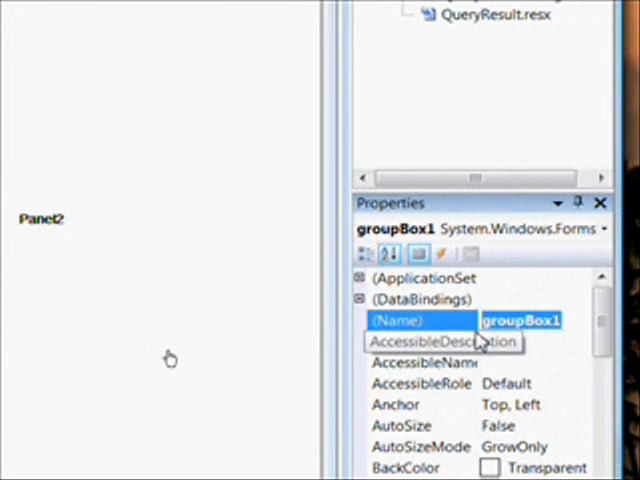
- Name the group box grpSelectBy and begin its new 'Select By' caption
text(grp)
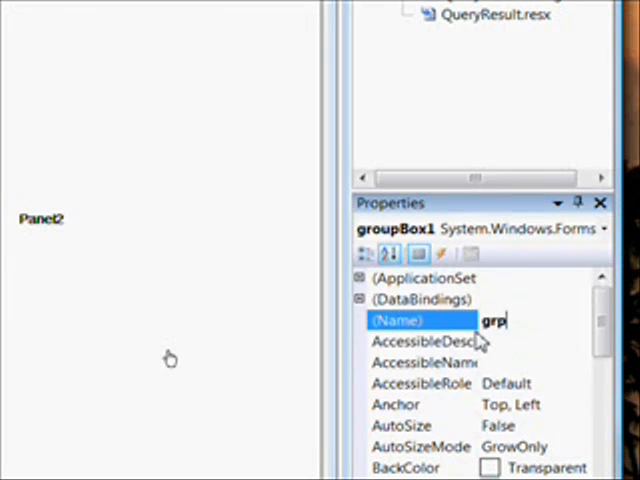
text(S)
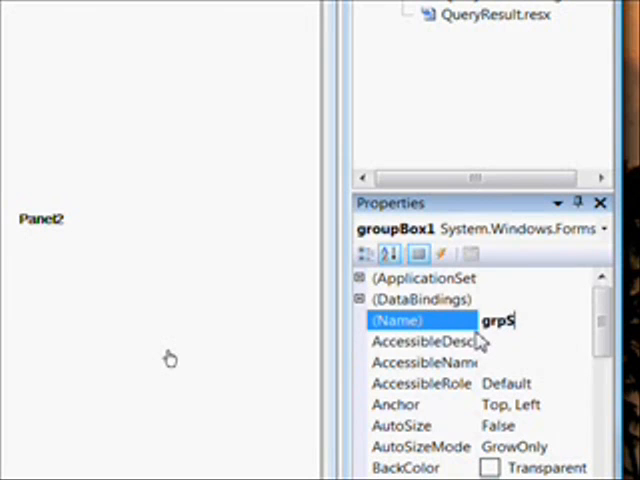
text(elect)
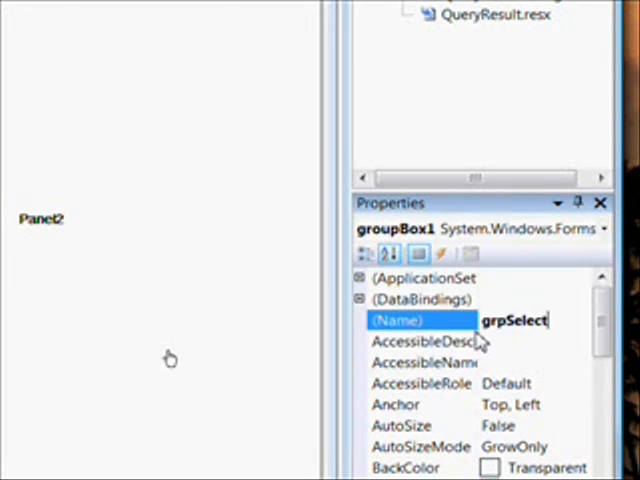
text(By)
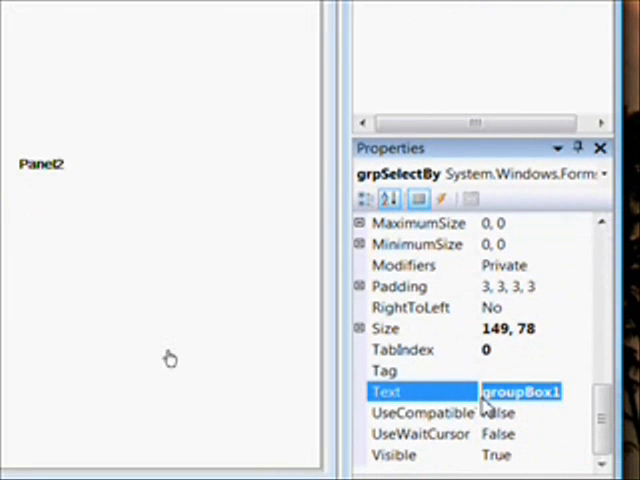
text(Sel)
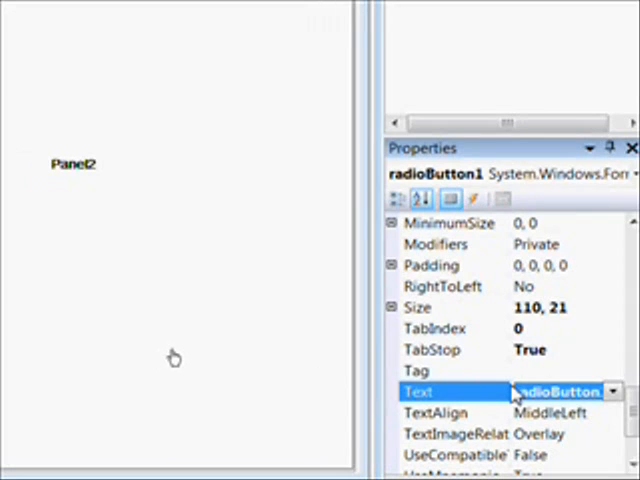
- Give the first radio button the caption Author and a rad-prefixed name
text(Aut)
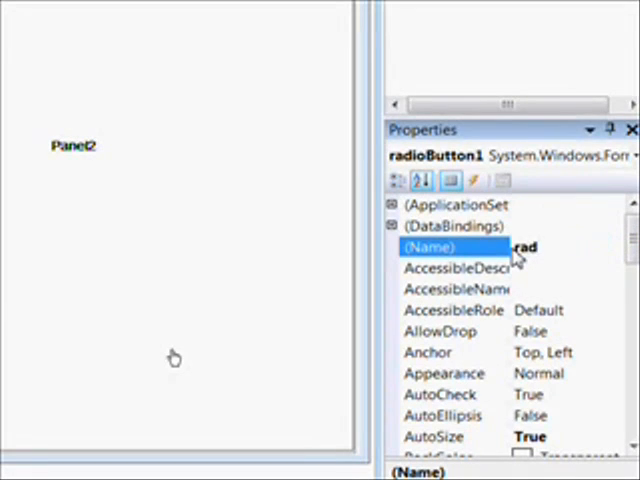
text(Auth)
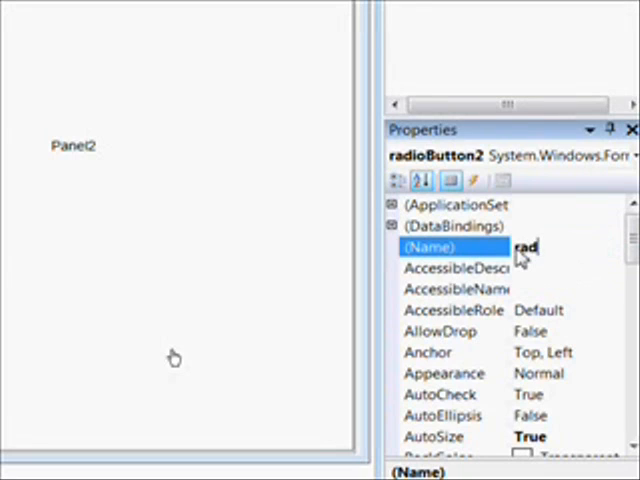
- Give the second radio button the caption Type and the name radType
text(T)
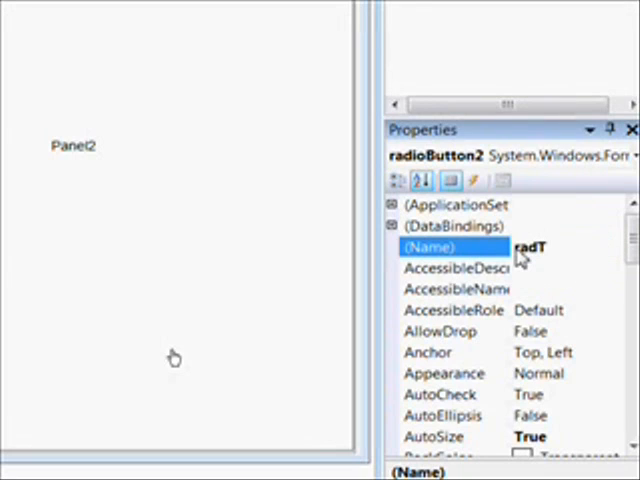
text(ype)
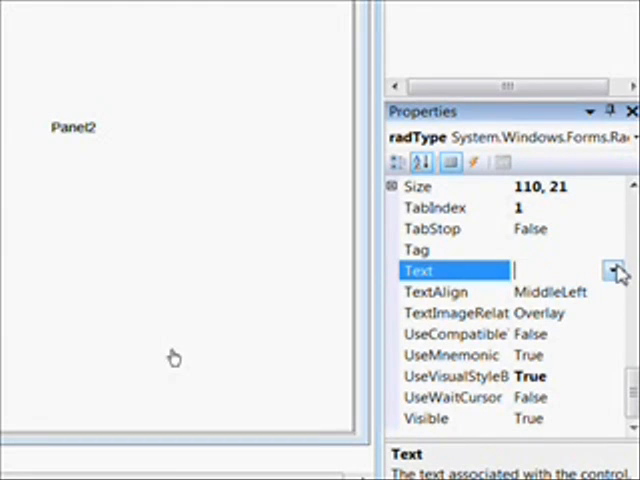
text(Type)
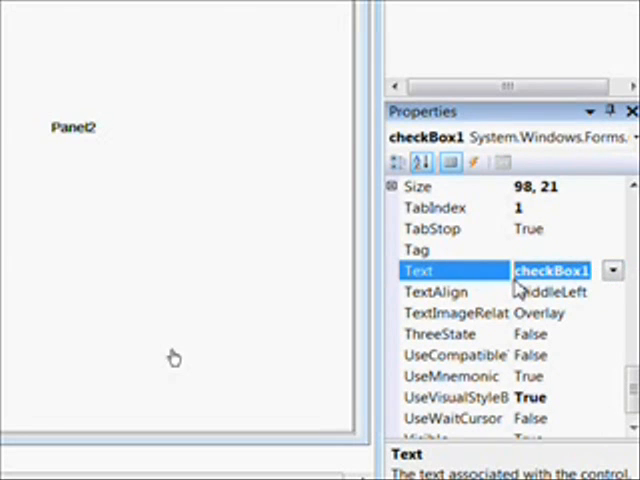
- Caption the checkbox Unread and name it cbxUnread
text(Un)
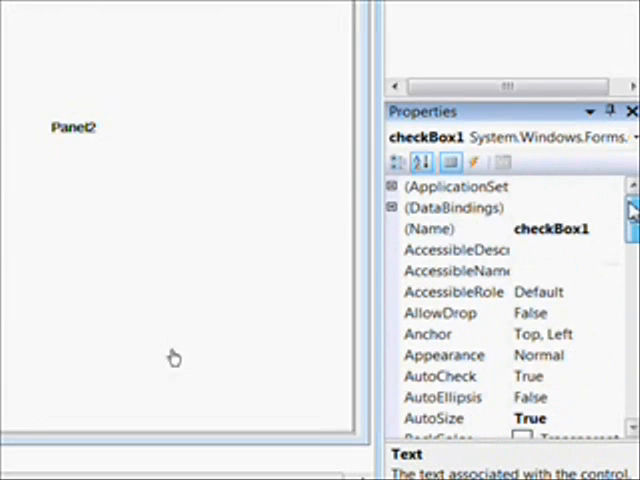
click(430, 228)
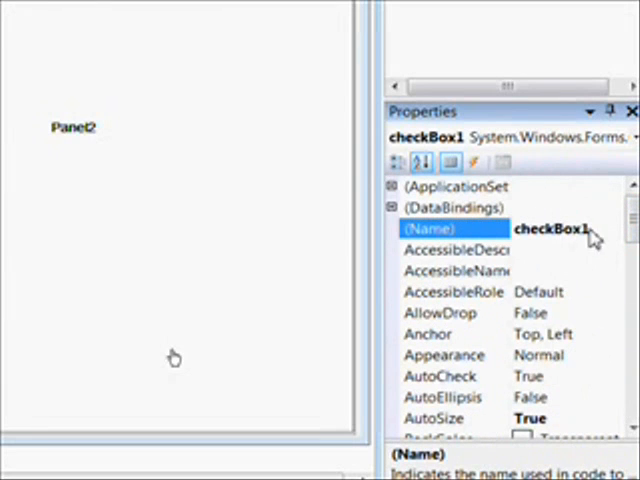
click(556, 228)
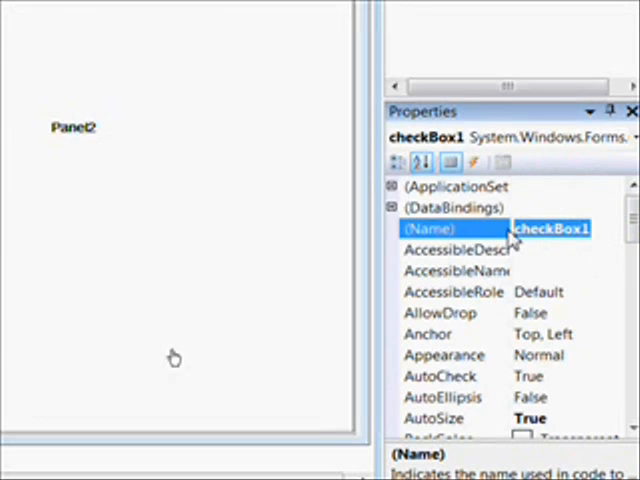
text(cbxU)
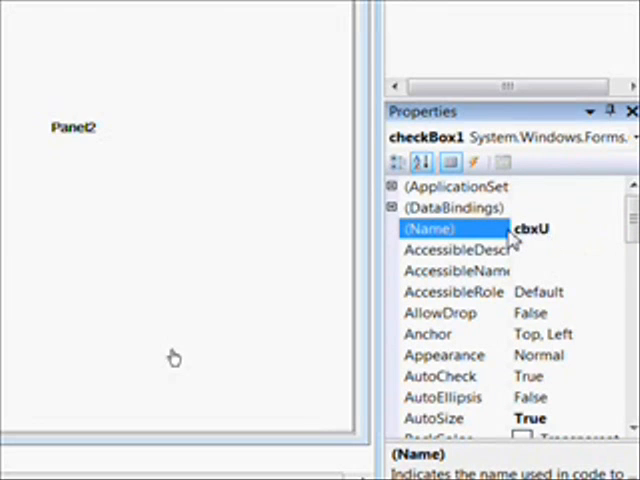
text(nread)
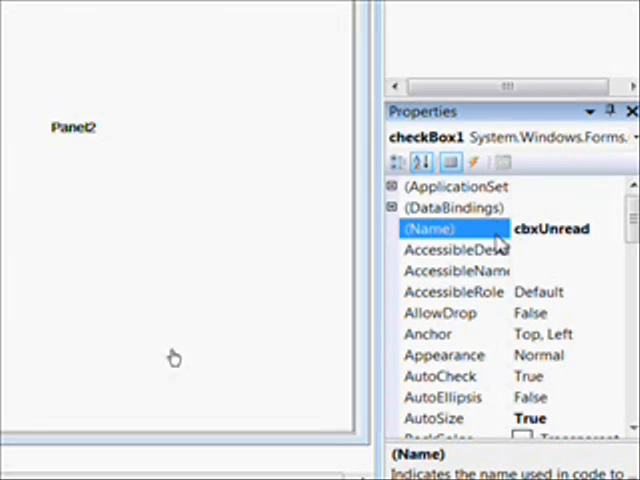
click(456, 250)
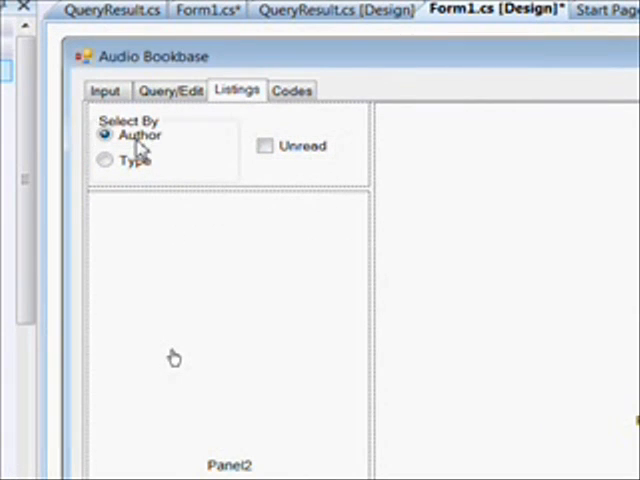
click(106, 142)
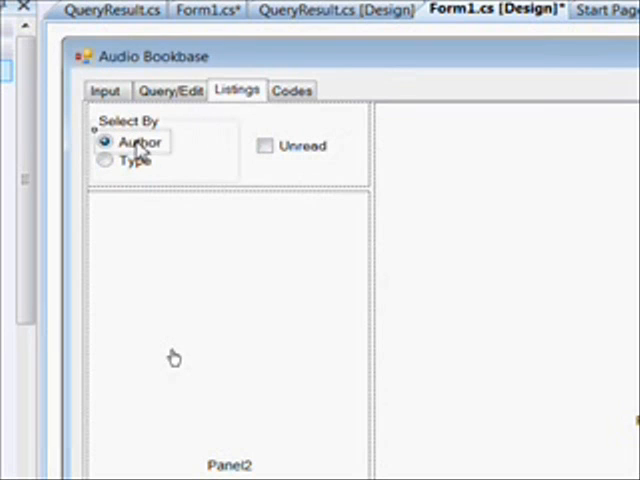
mouse_move(136, 162)
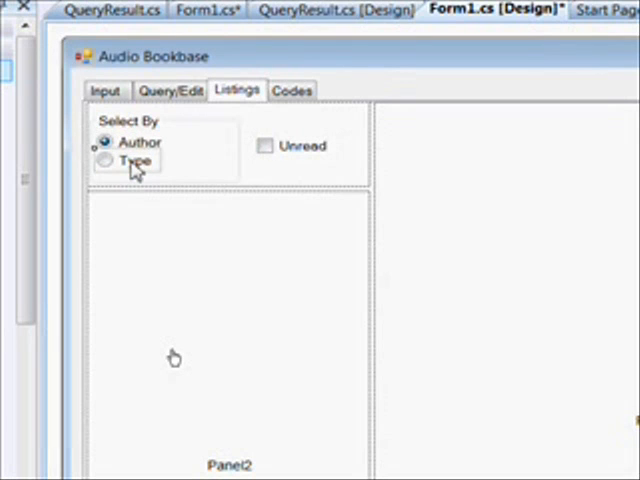
click(104, 166)
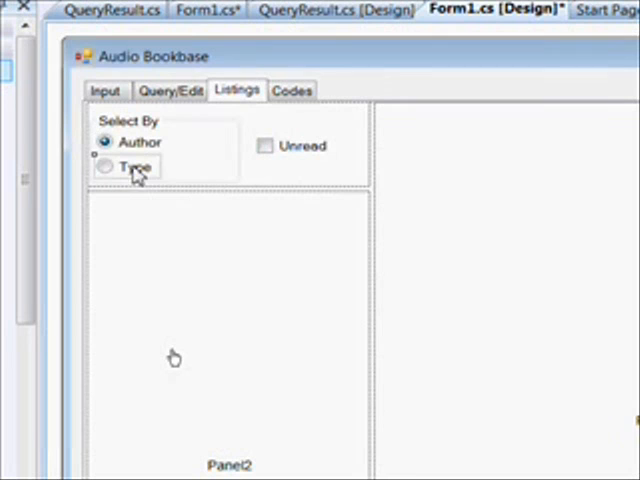
mouse_move(222, 192)
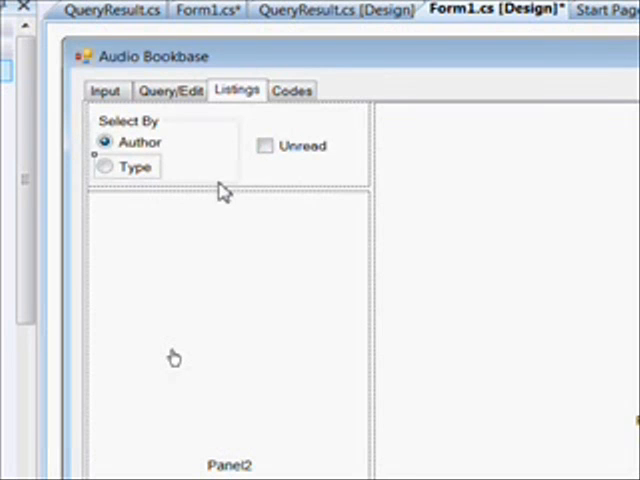
mouse_move(140, 292)
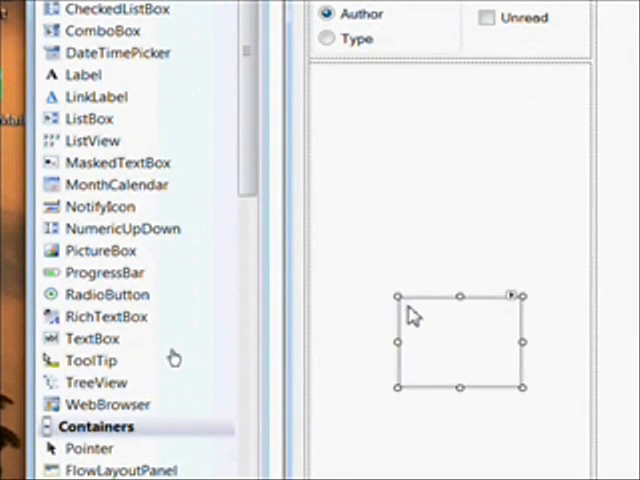
mouse_move(516, 304)
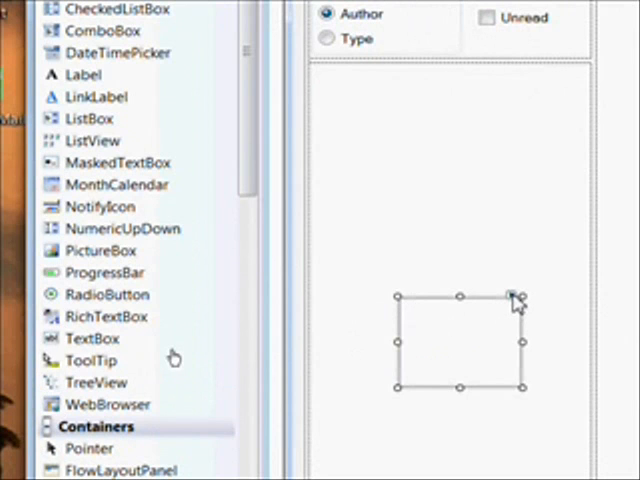
- Drop a TreeView into the lower Listings panel and show its TreeView Tasks smart tag
click(512, 298)
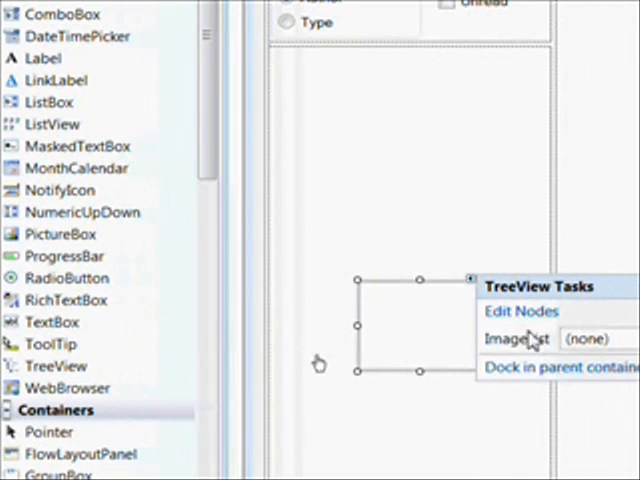
click(558, 368)
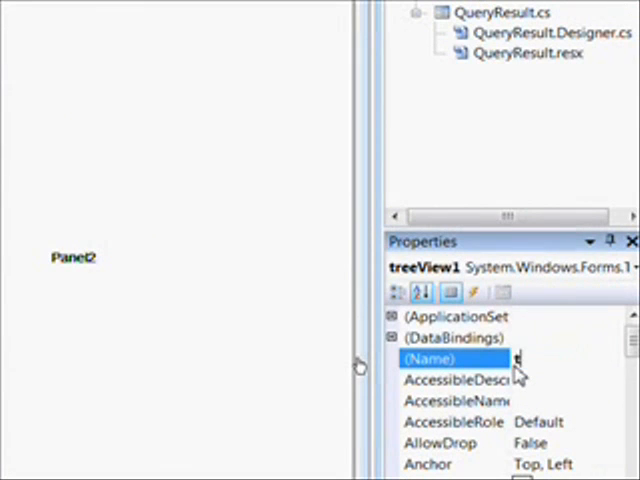
- Rename treeView1 to the trv-prefixed name trvListBy
text(trvListB)
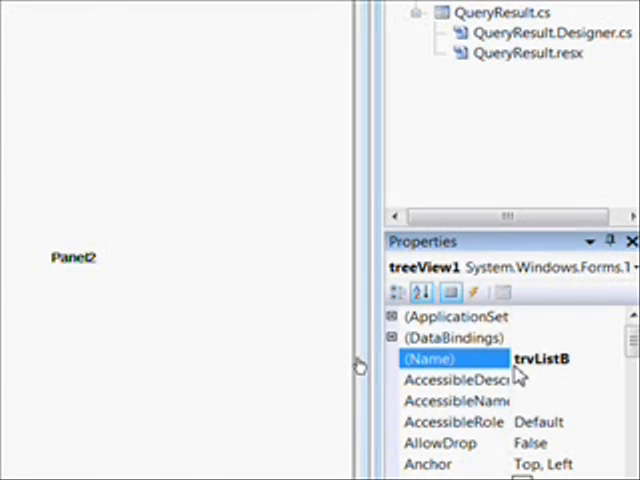
text(y)
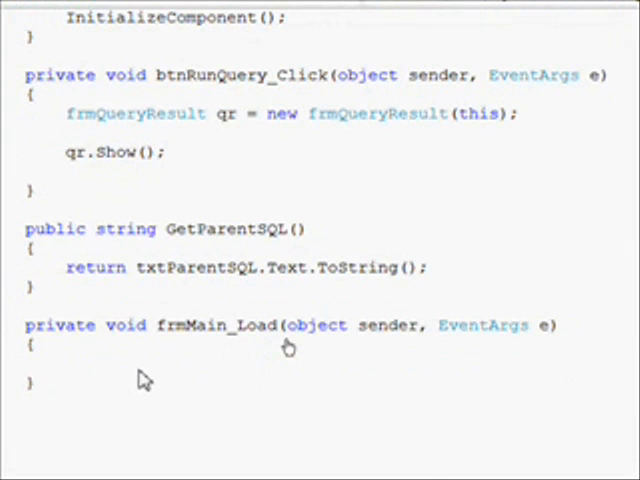
- Declare 'TreeNode ParentNode;' inside the frmMain_Load handler
text(tre)
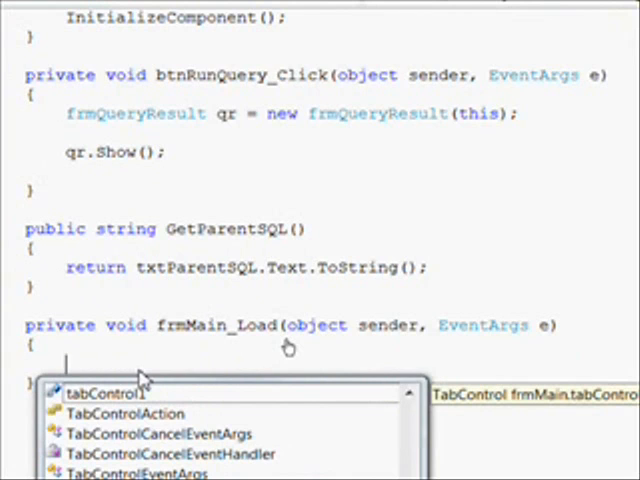
text(Tr)
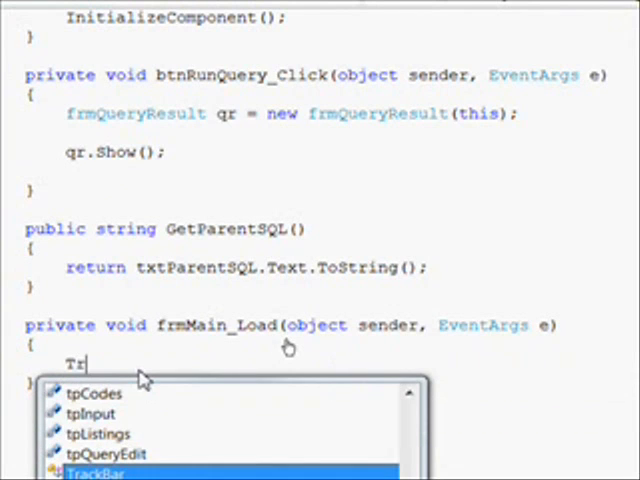
text(eeNode)
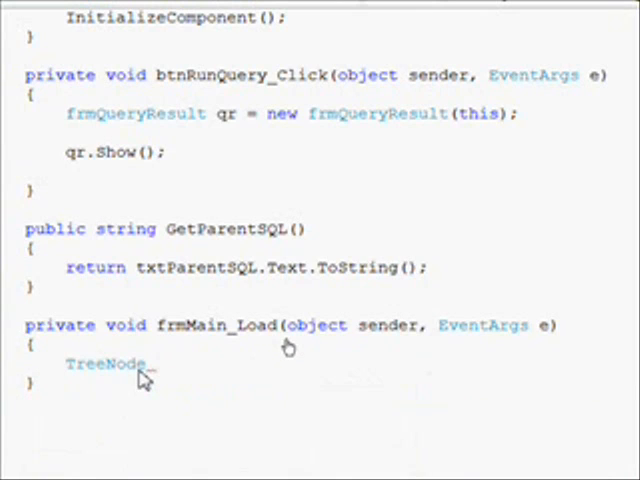
text(Paren)
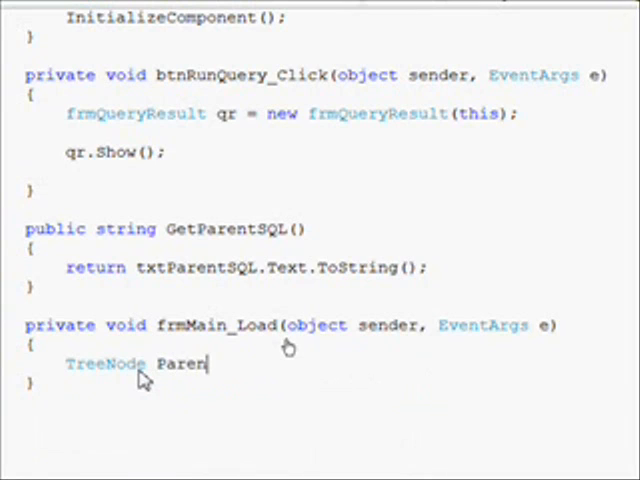
text(tNod)
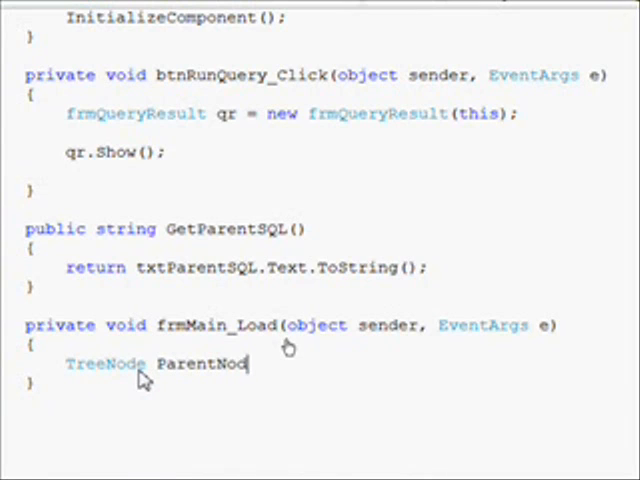
text(;)
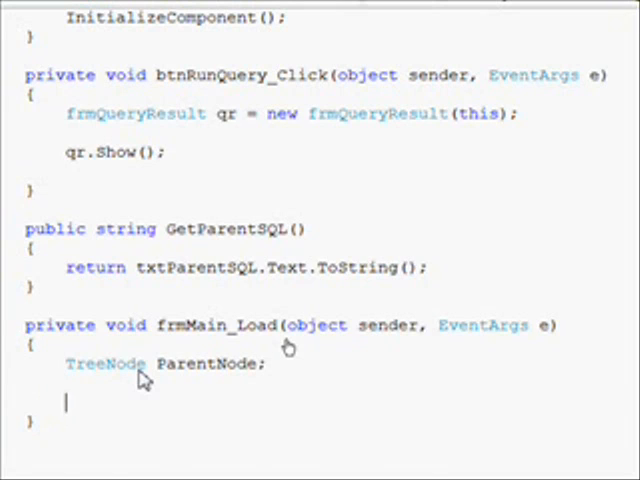
- Begin the assignment ParentNode = trvListBy.Nodes.Add( using IntelliSense
text(Par)
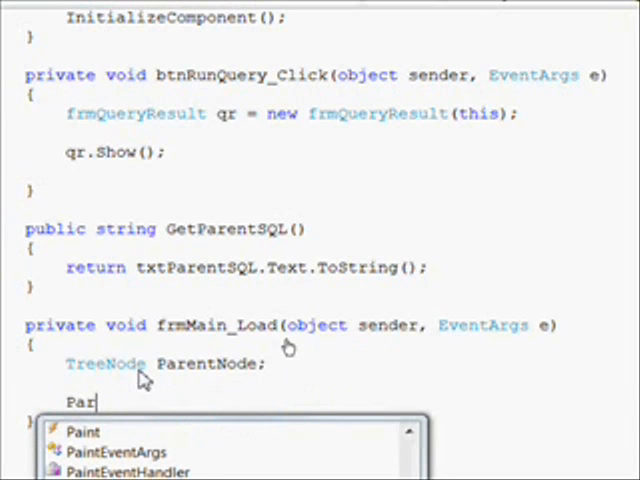
text(entNode)
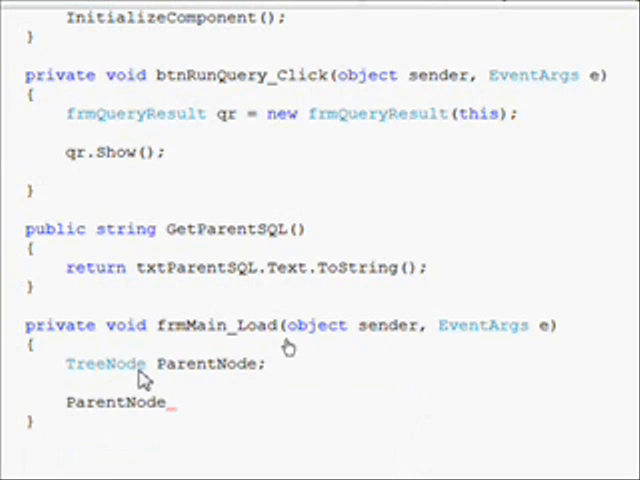
text(=)
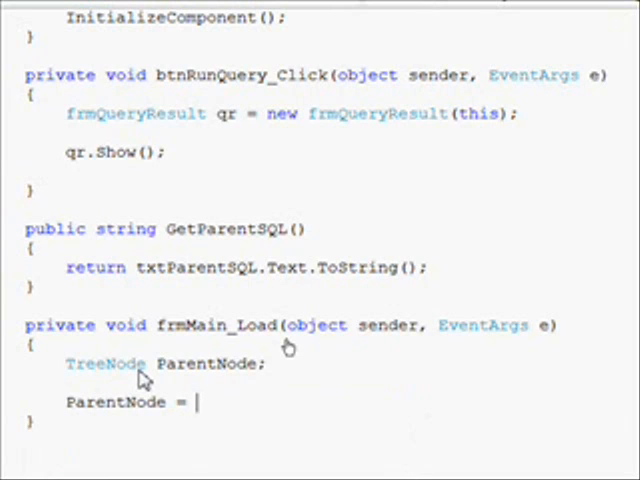
text(tr)
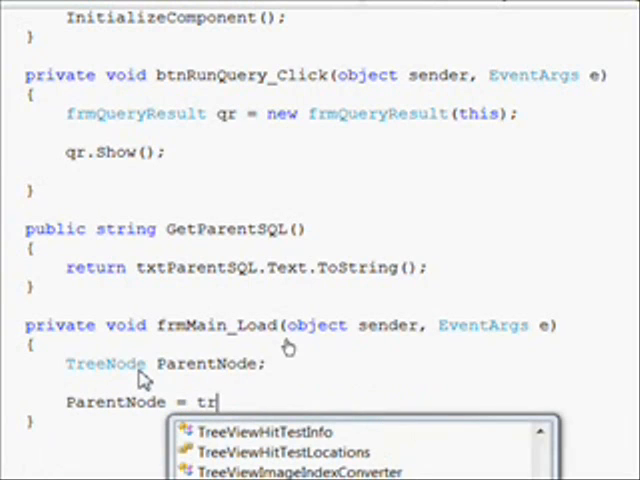
text(vListBy.)
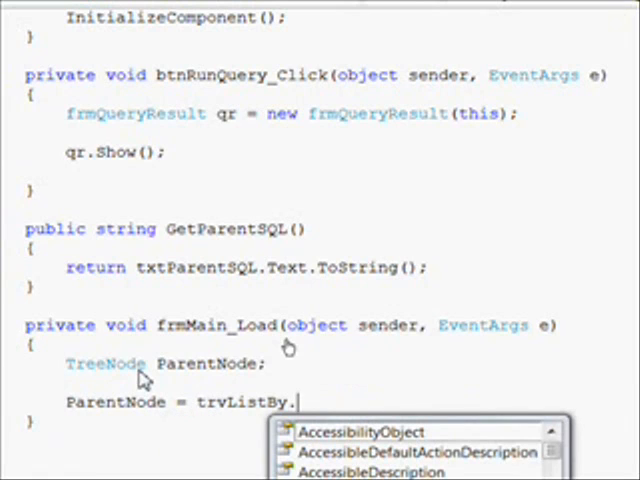
text(Nodes.Add()
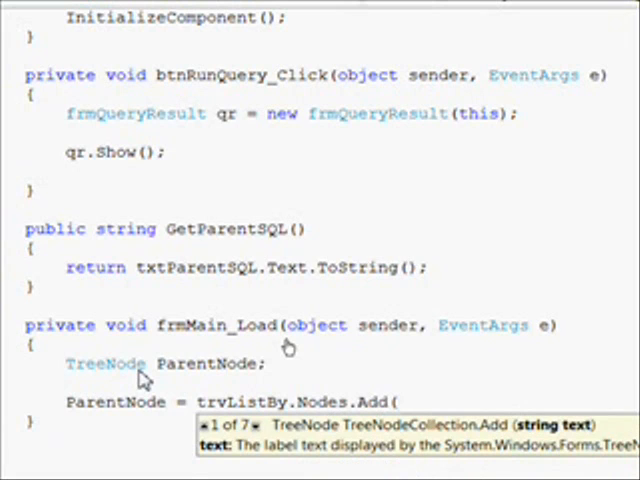
- Supply the root node label "List All Books" to complete the Add call
text(")
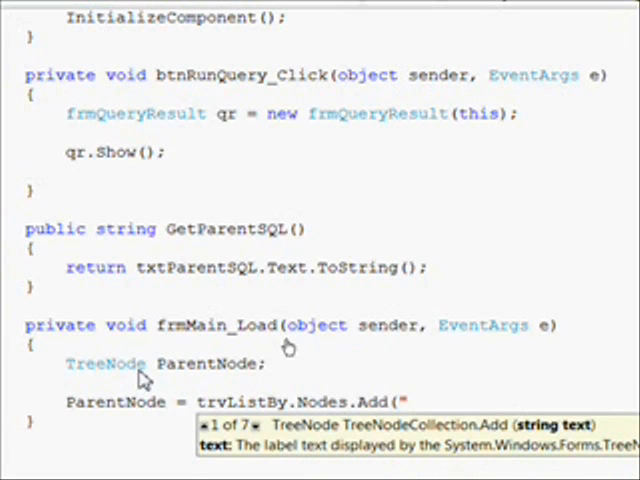
text(Li)
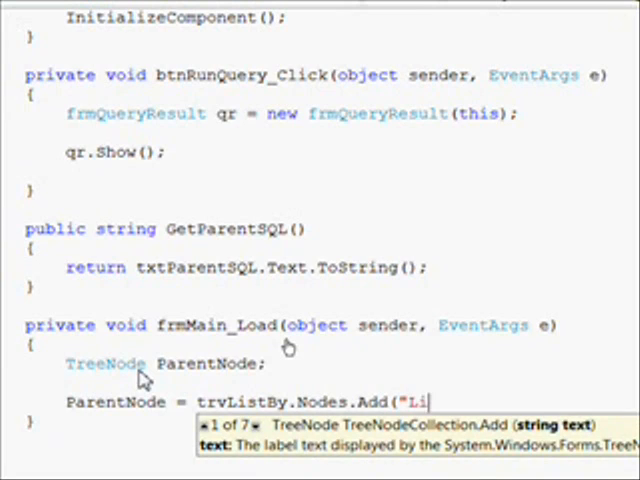
text(st)
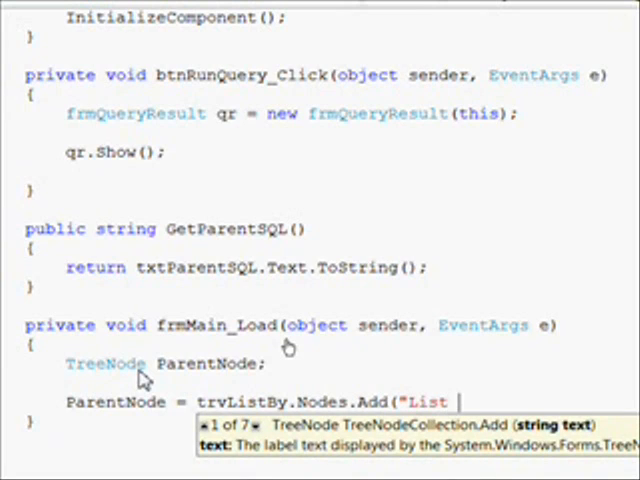
text(All)
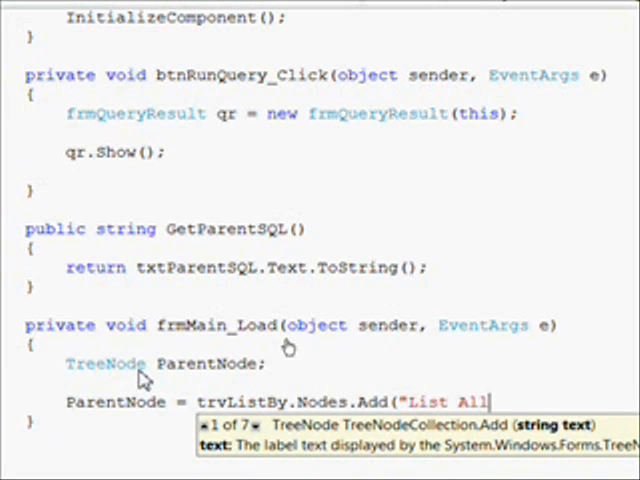
text(Bo)
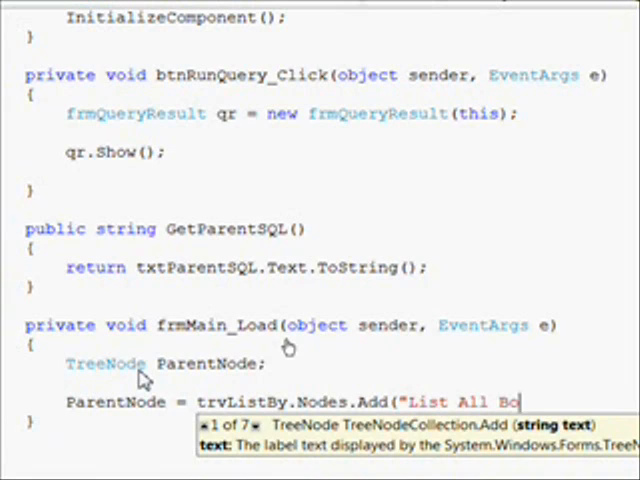
text(oks)
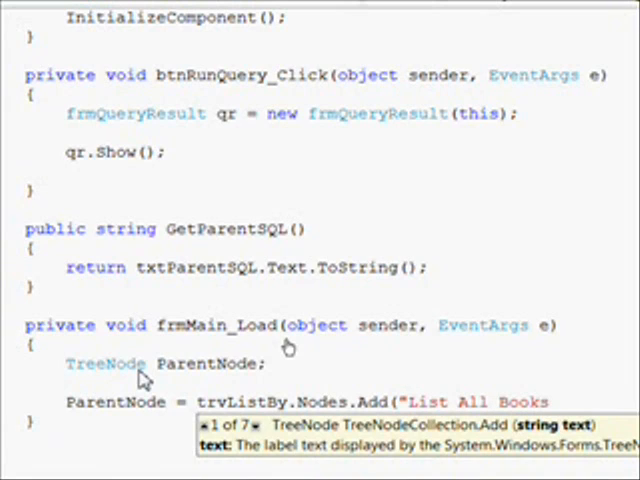
text(");)
text(??)
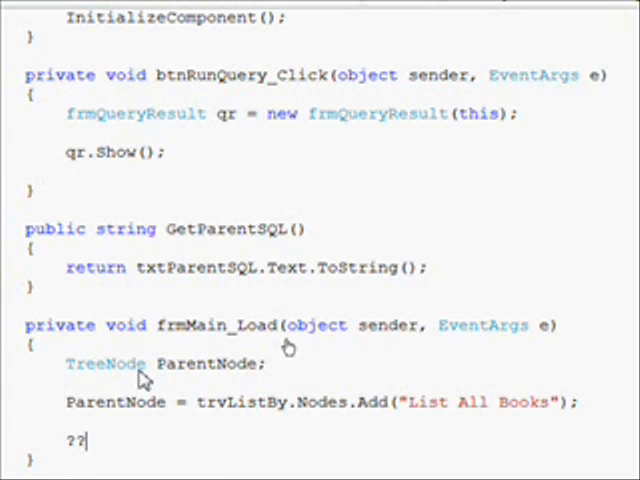
- Add the comment // Add Dummy Node on a new line after the root node statement
key(Backspace)
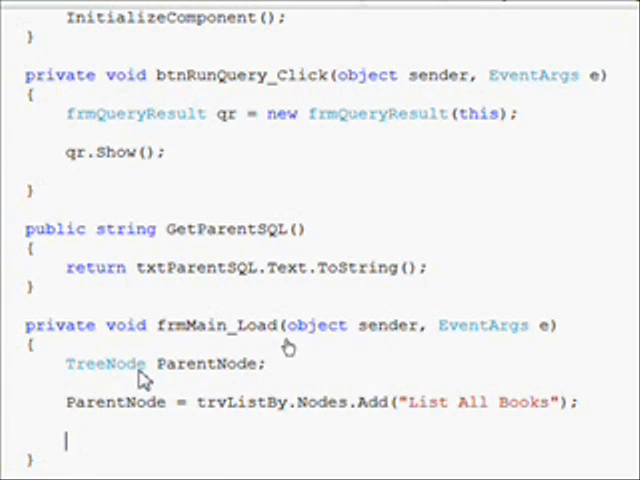
text(//)
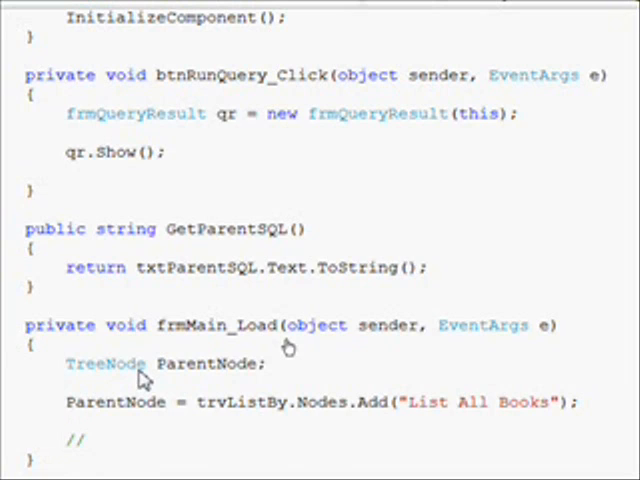
text(Add)
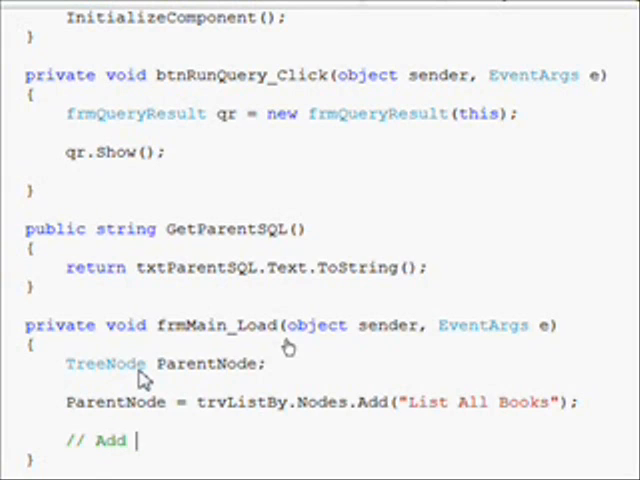
text(Dummy)
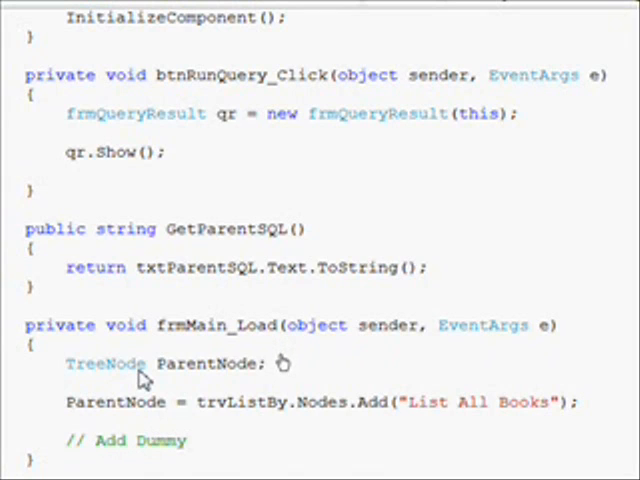
text(Node)
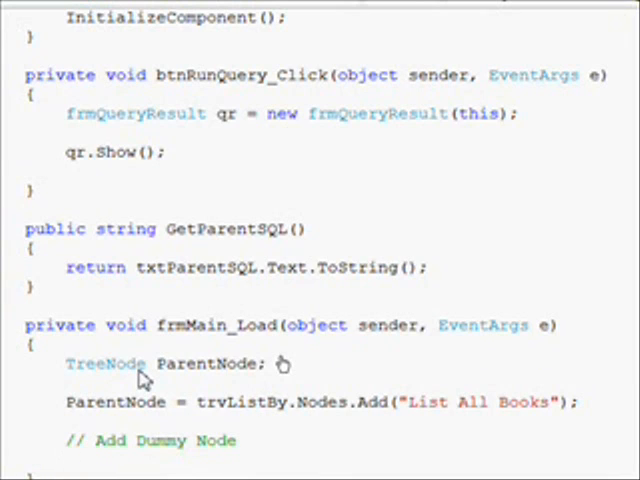
- Write ParentNode.Nodes.Add("*"); to give the root a placeholder child node
text(P)
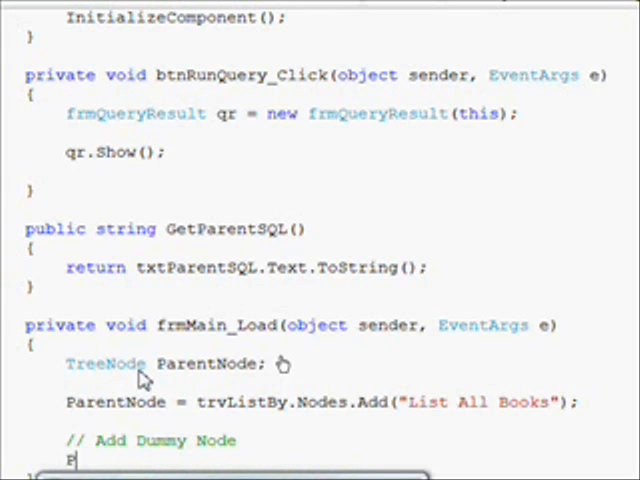
text(arentNode.)
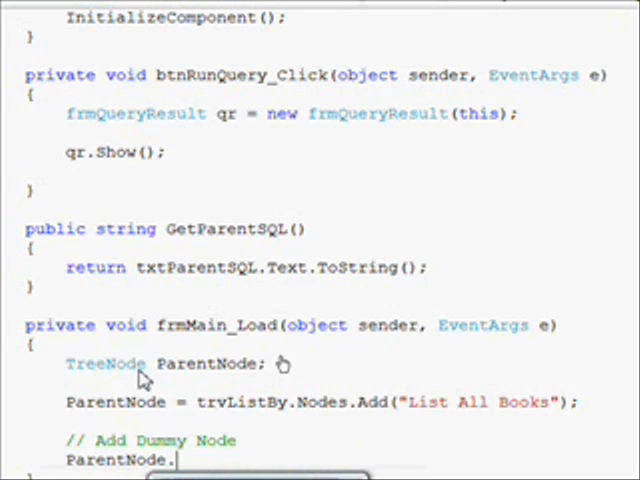
text(No)
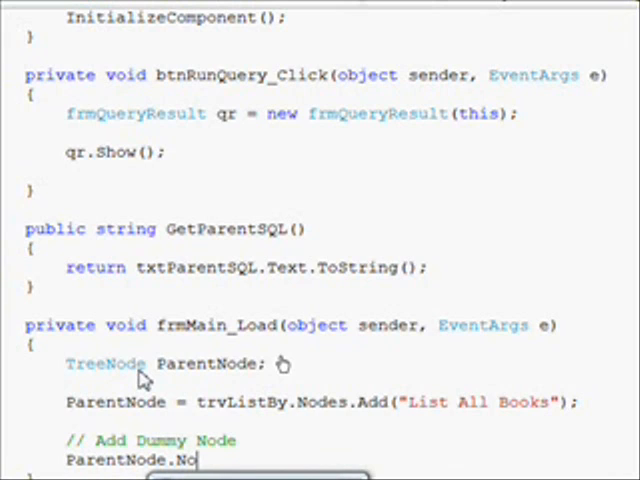
text(des.A)
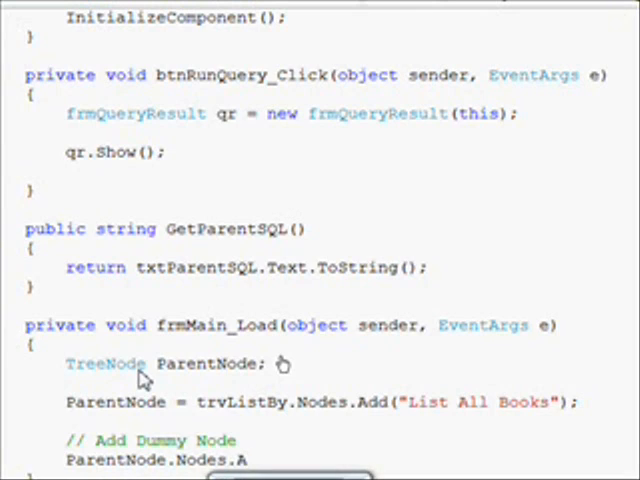
text(dd("*)
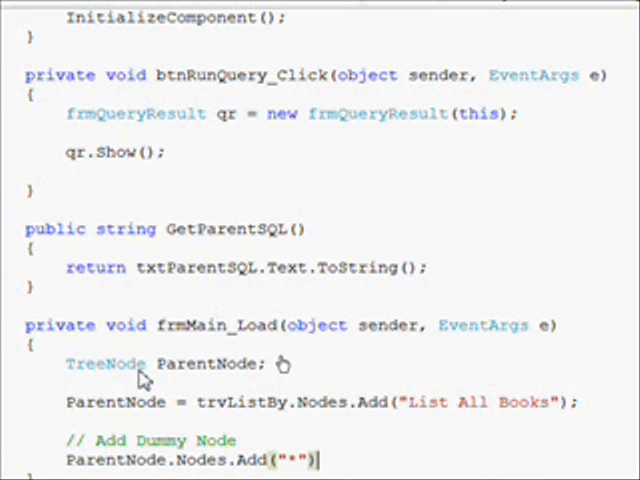
text(;)
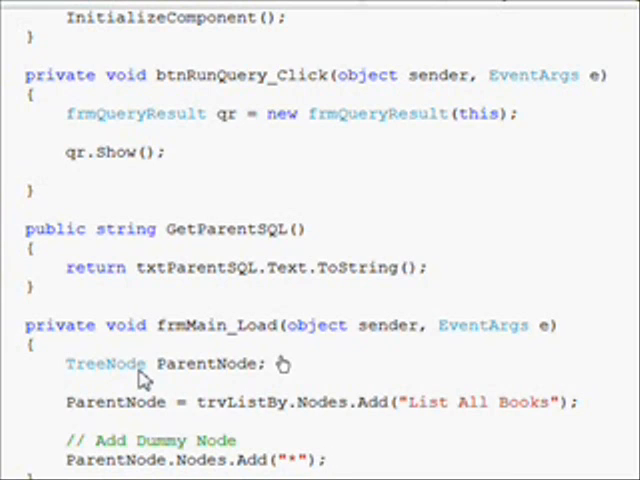
click(328, 460)
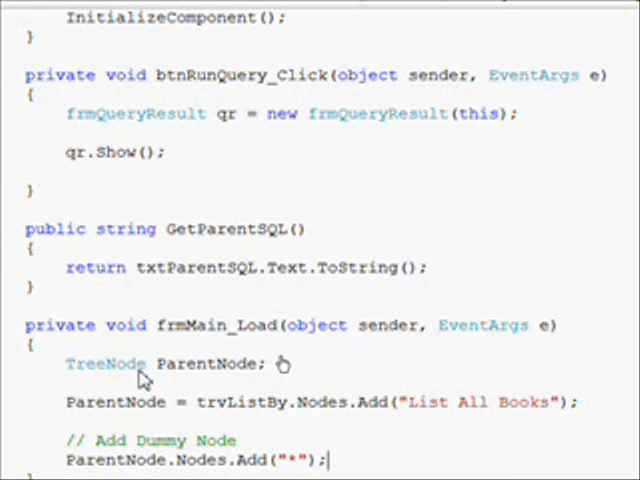